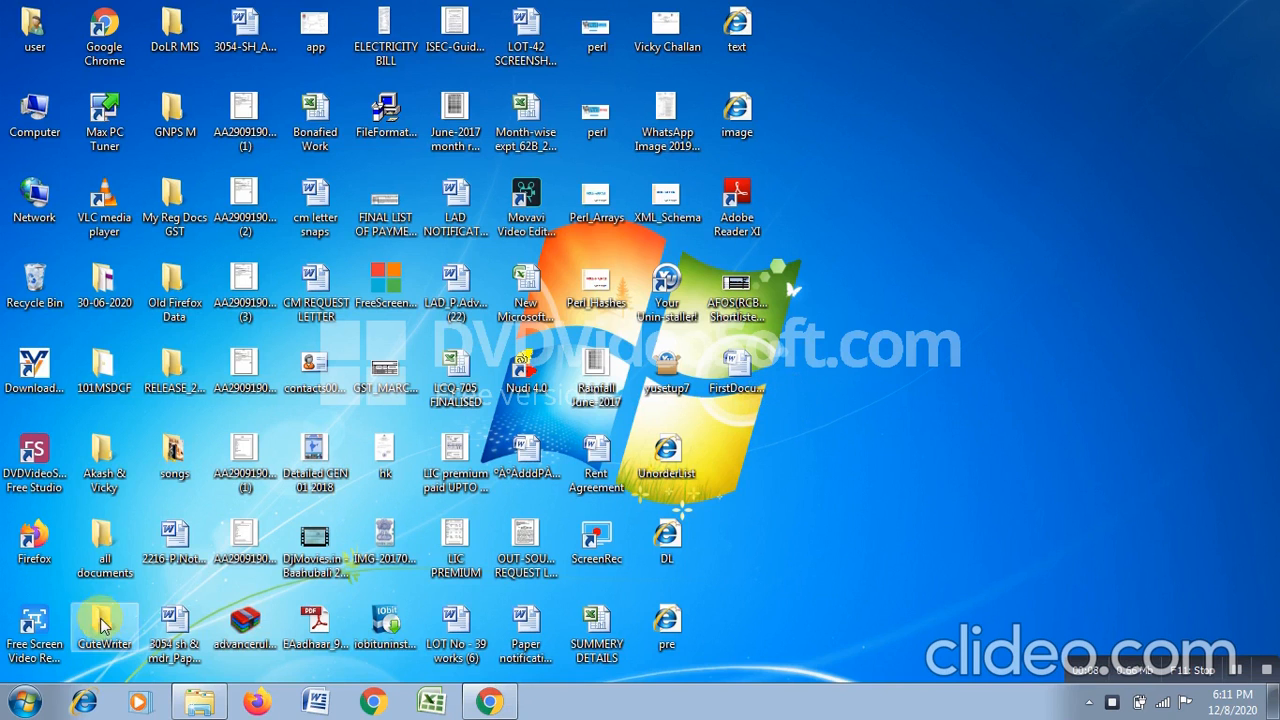
Launch Microsoft Word from the Start menu with a new blank document.
left_click(14, 700)
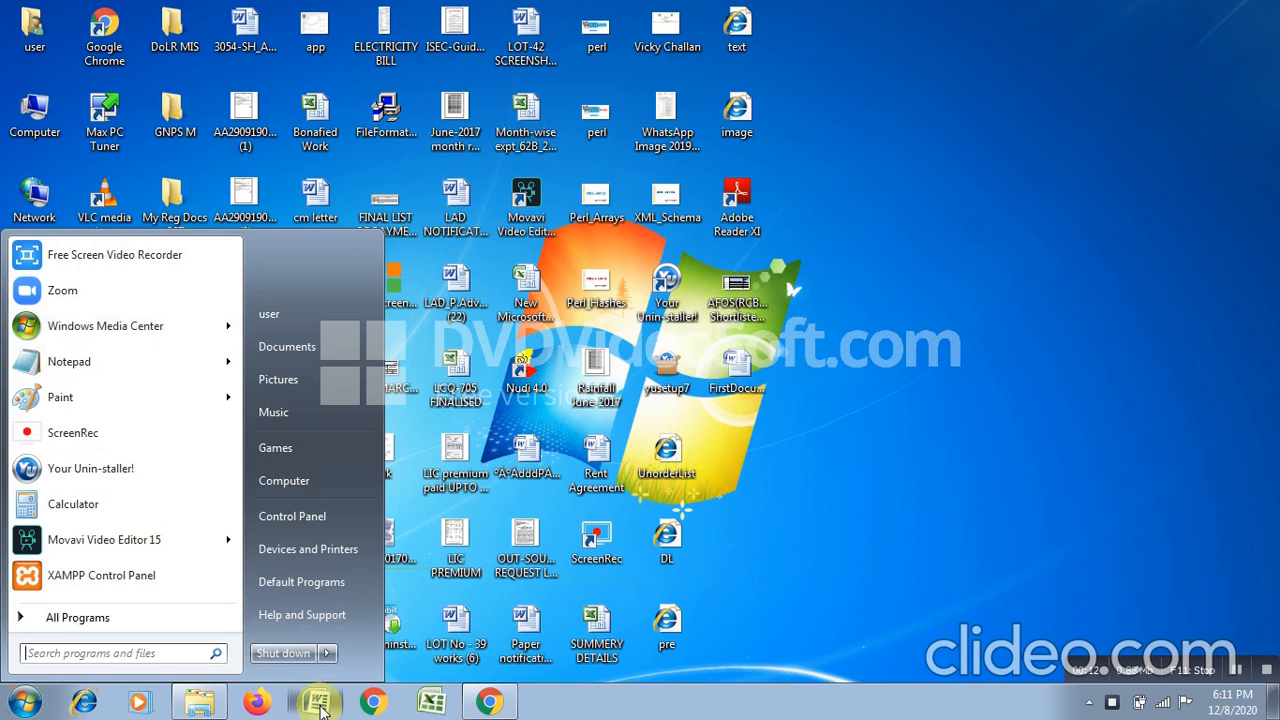
left_click(316, 700)
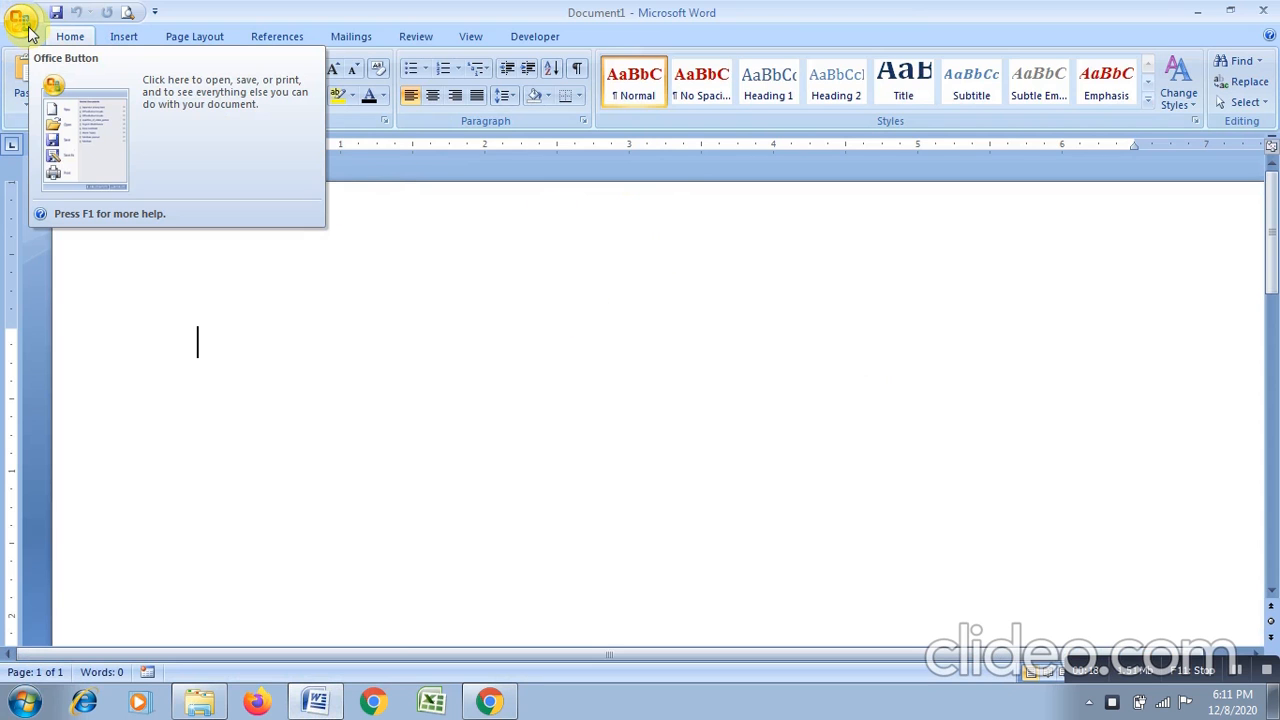
Bring up the Open dialog from the Office Button menu.
left_click(22, 16)
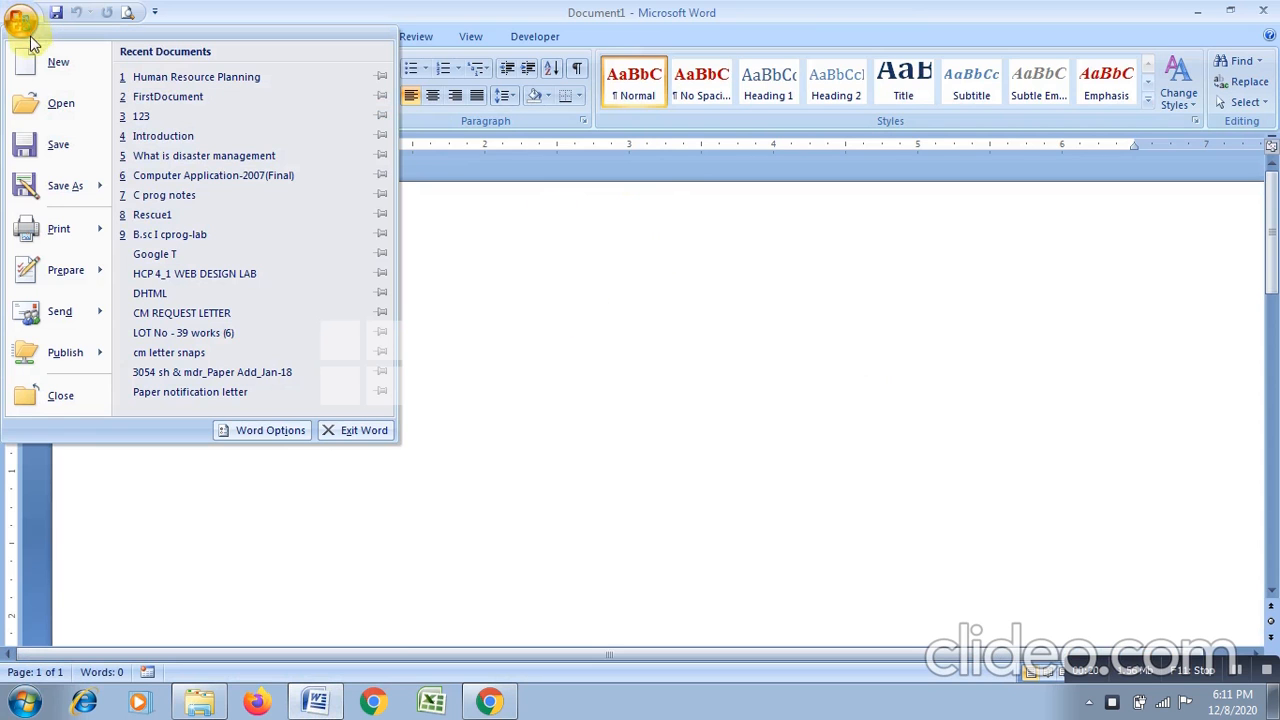
left_click(20, 18)
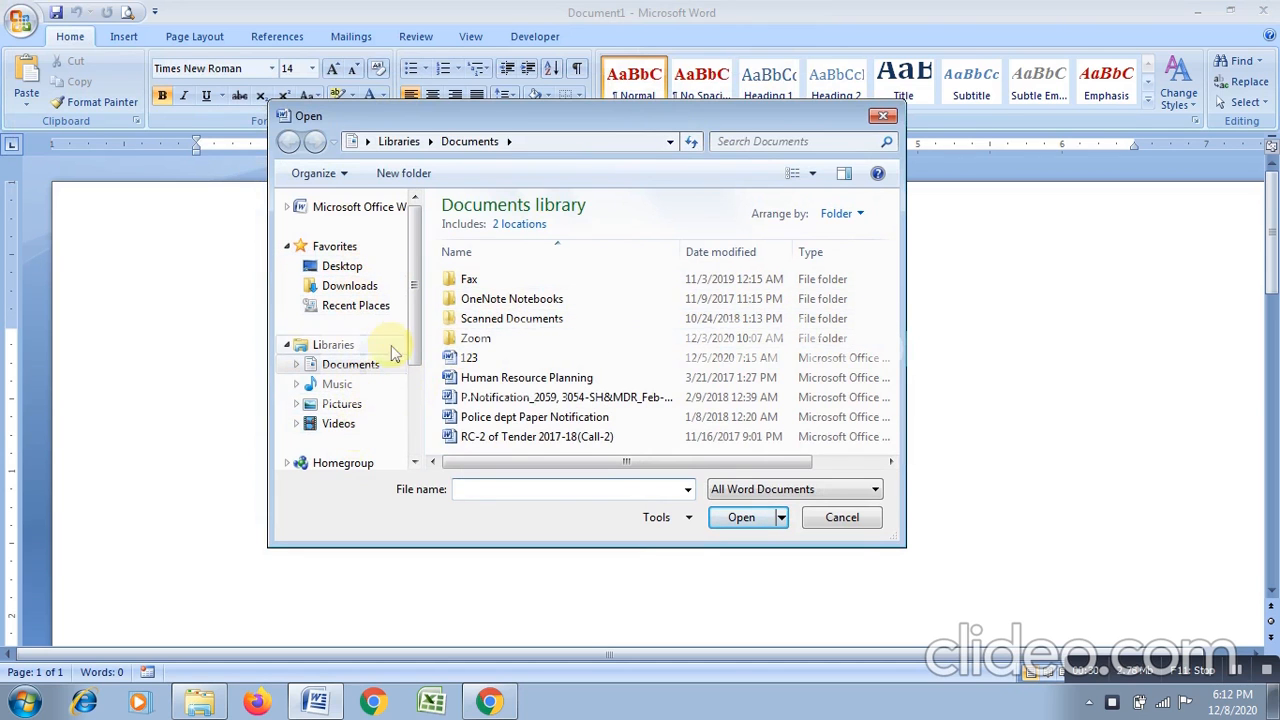
mouse_move(342, 264)
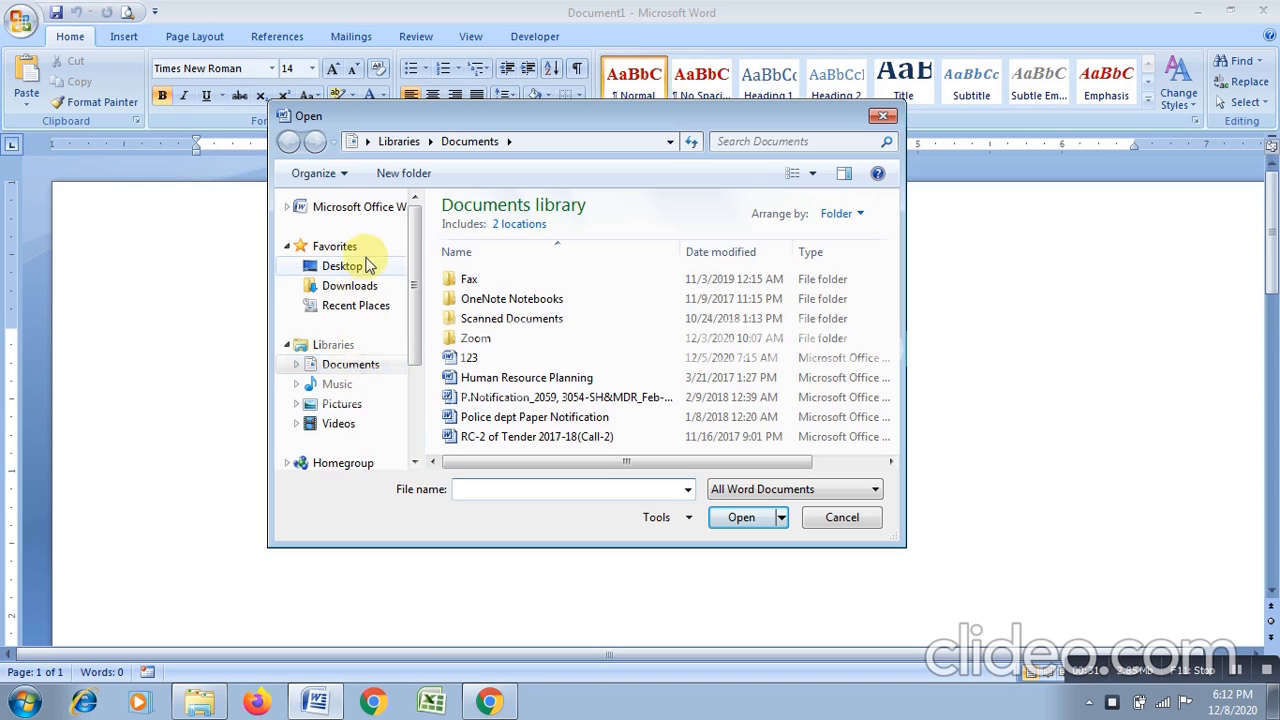
Browse to the Desktop folder and scroll to the CM REQUEST LETTER file.
left_click(342, 264)
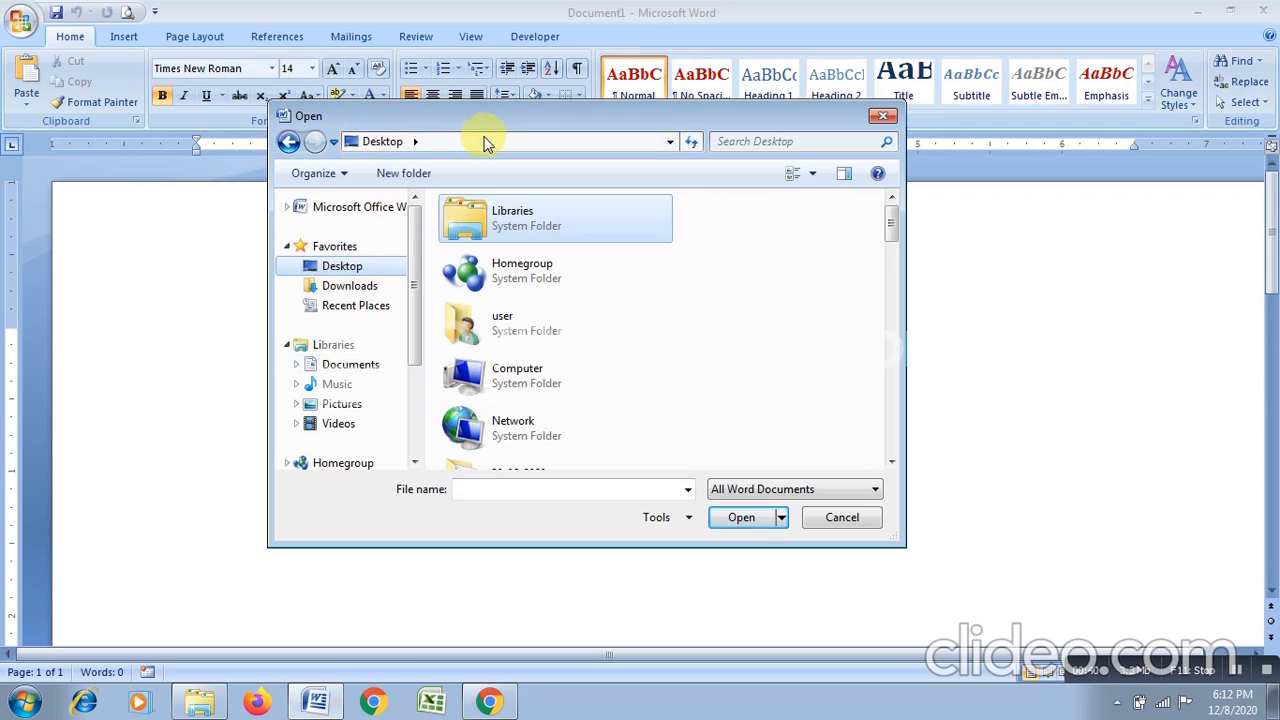
scroll("down", 3)
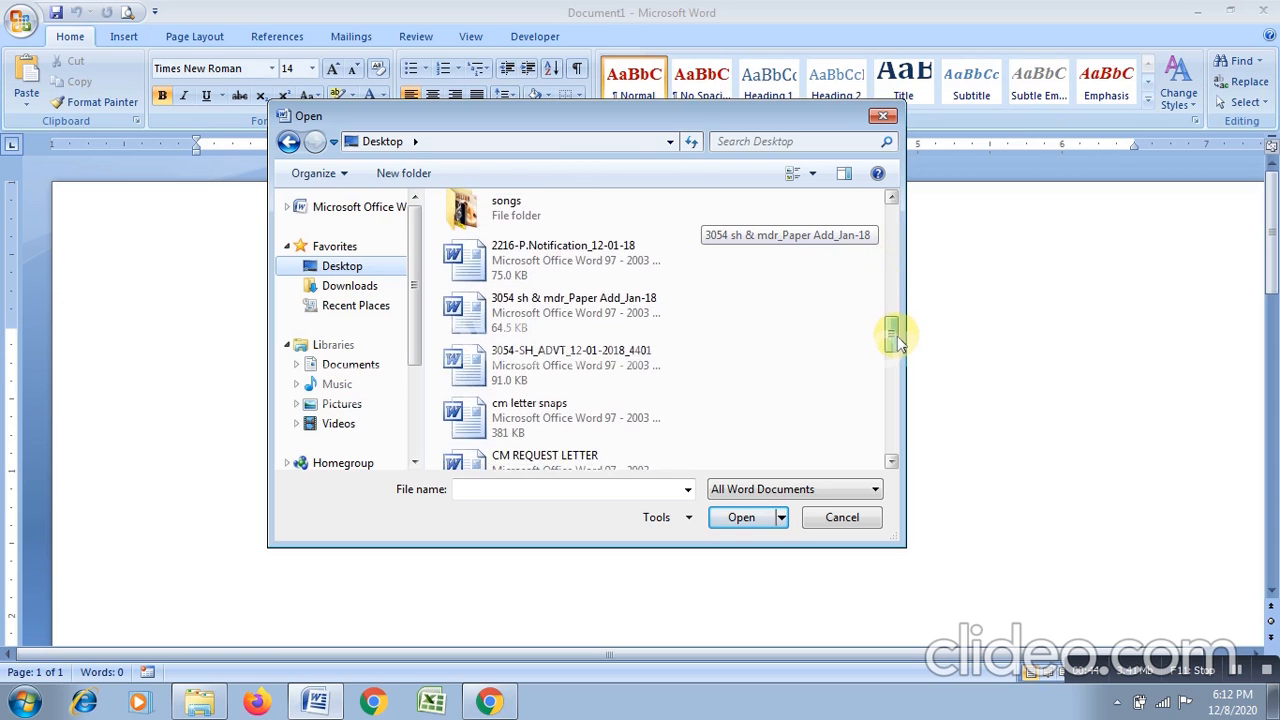
scroll("down", 3)
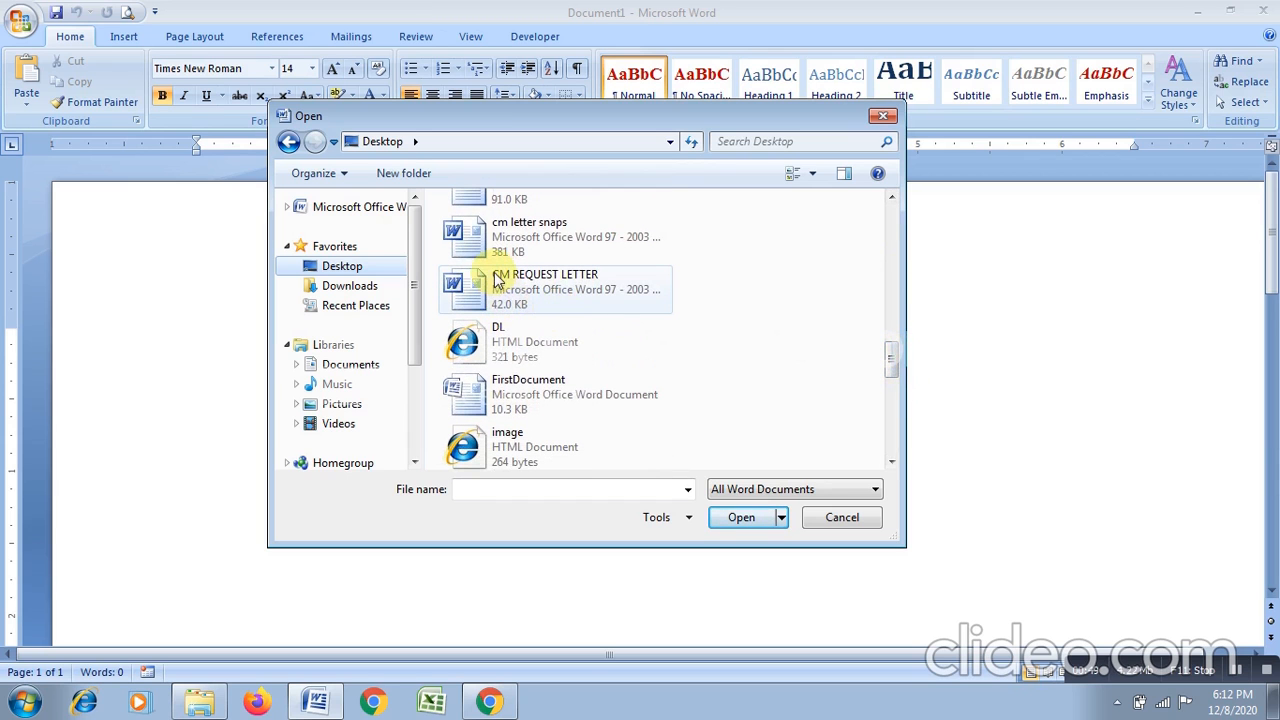
mouse_move(480, 290)
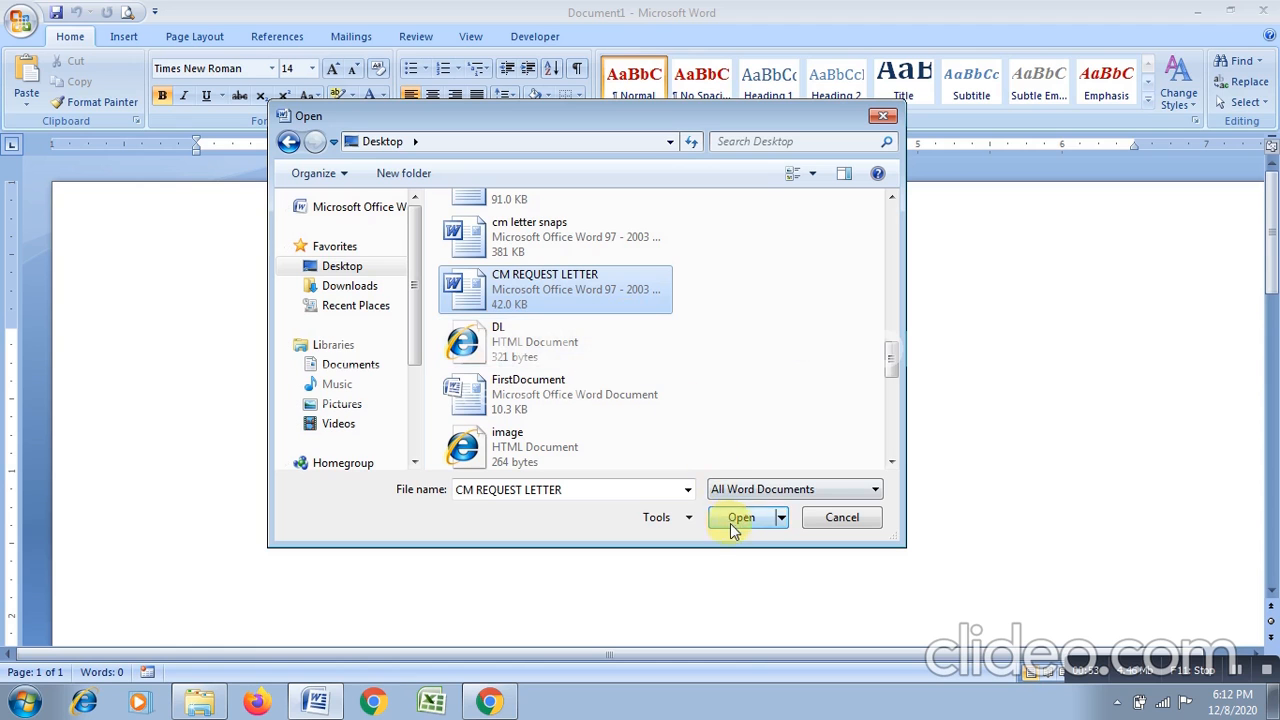
Open the CM REQUEST LETTER document showing the Kannada request letter.
left_click(740, 516)
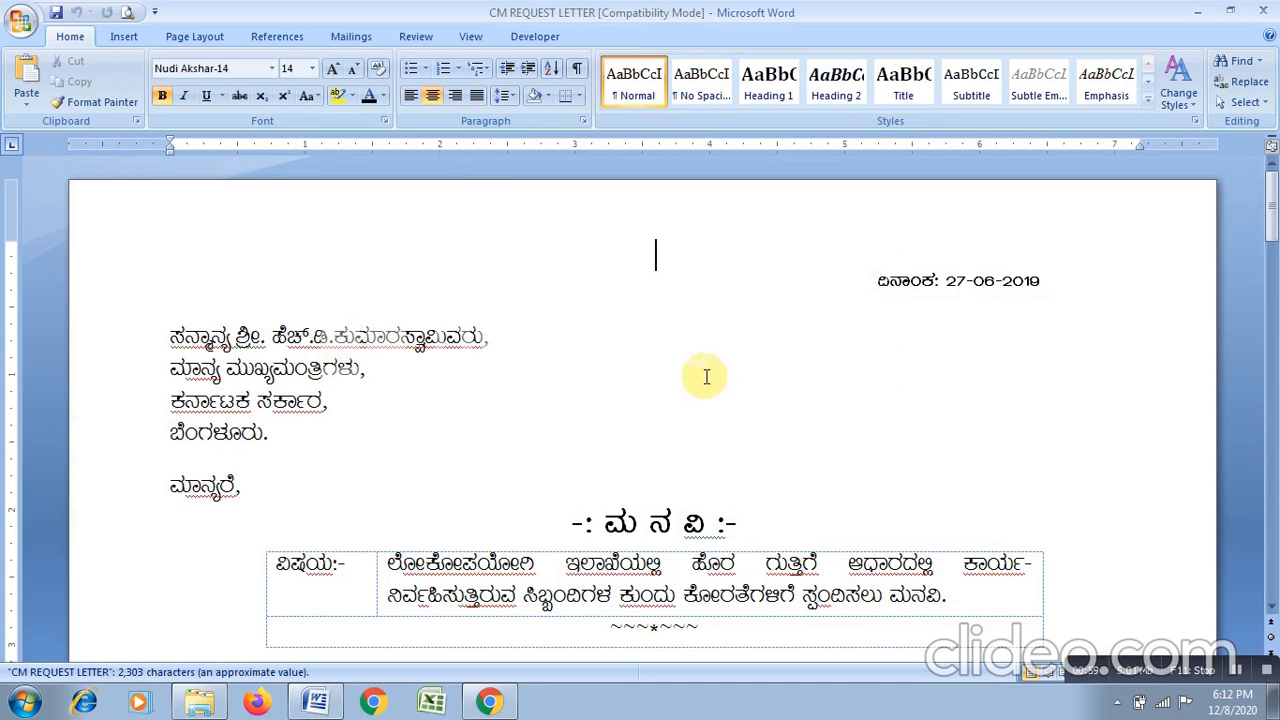
mouse_move(790, 364)
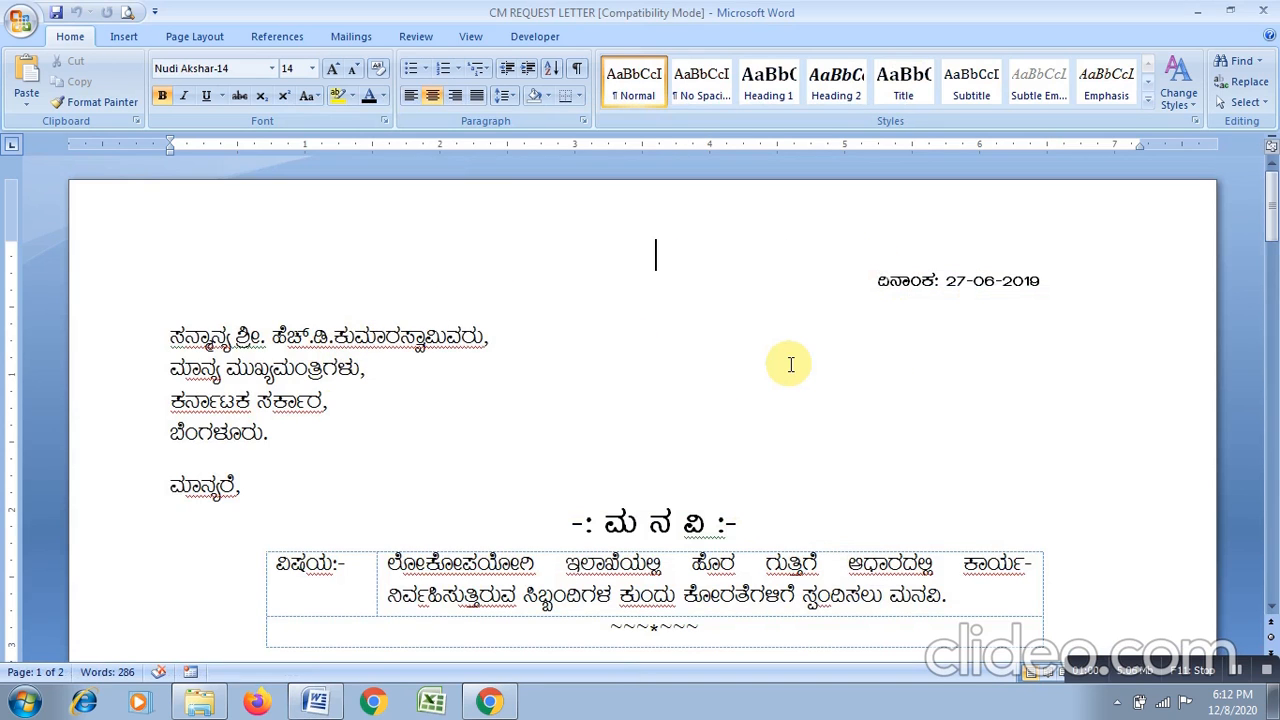
mouse_move(800, 348)
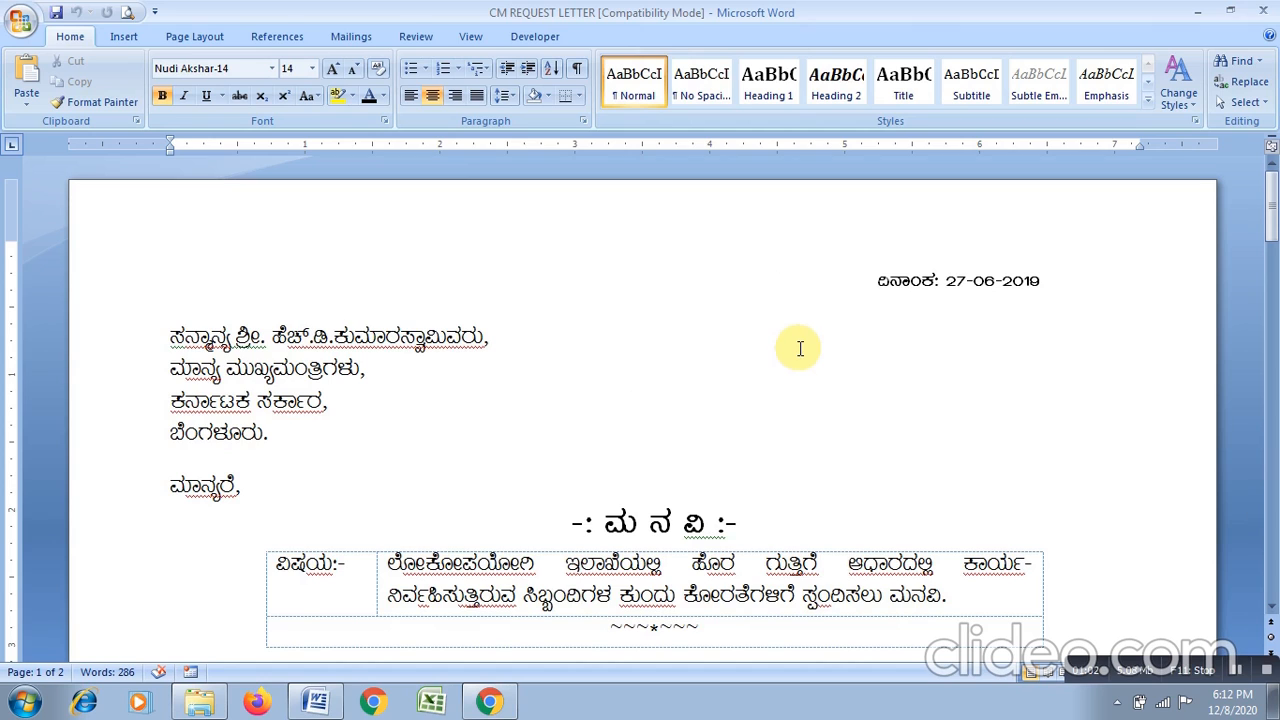
mouse_move(904, 238)
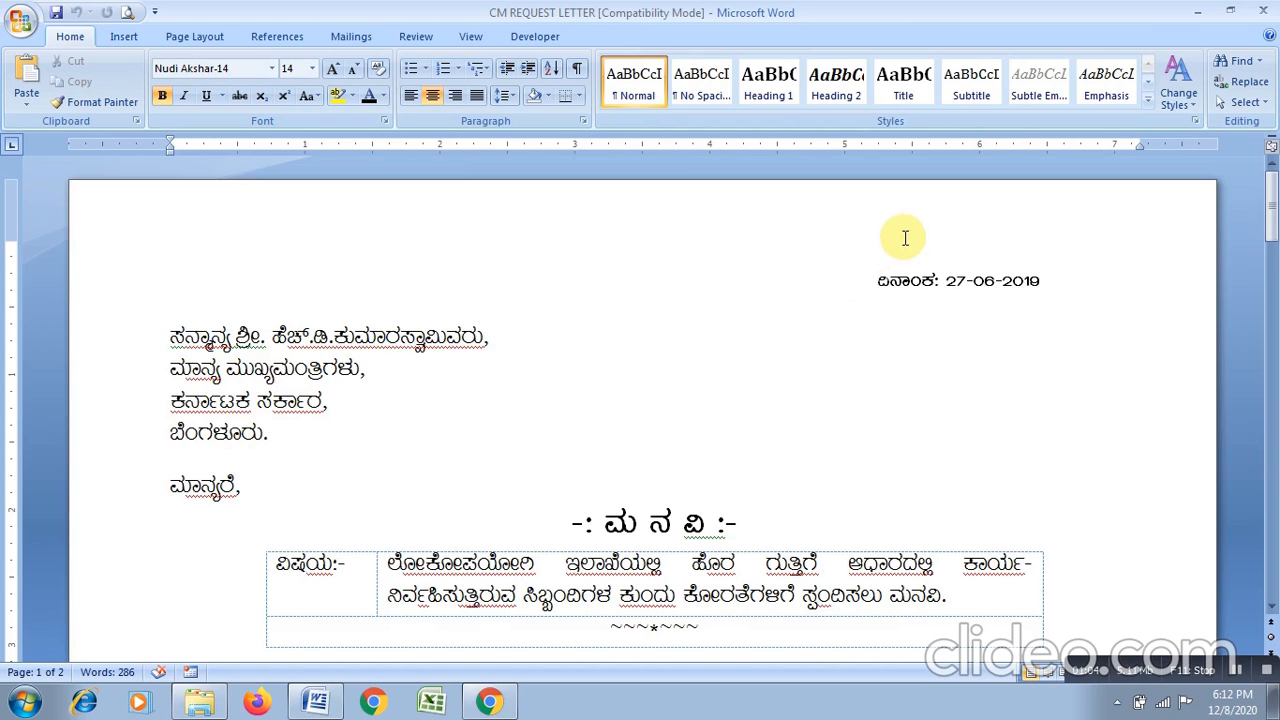